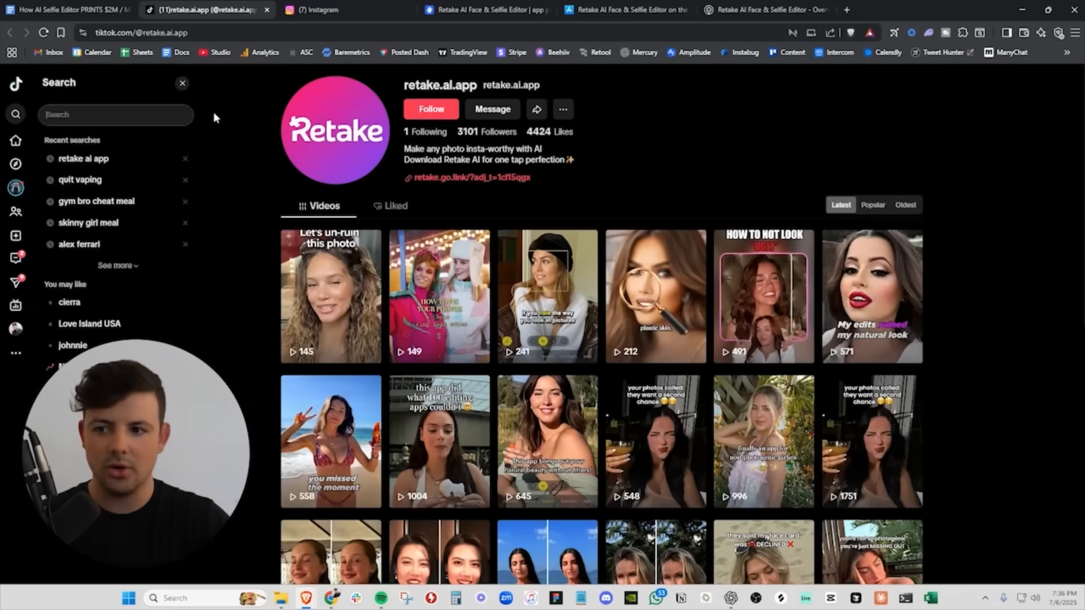
Switch to the screensdesign tab showing Retake AI Face & Selfie Editor's paywall screens
{"action": "left_click", "coordinate": [200, 9]}
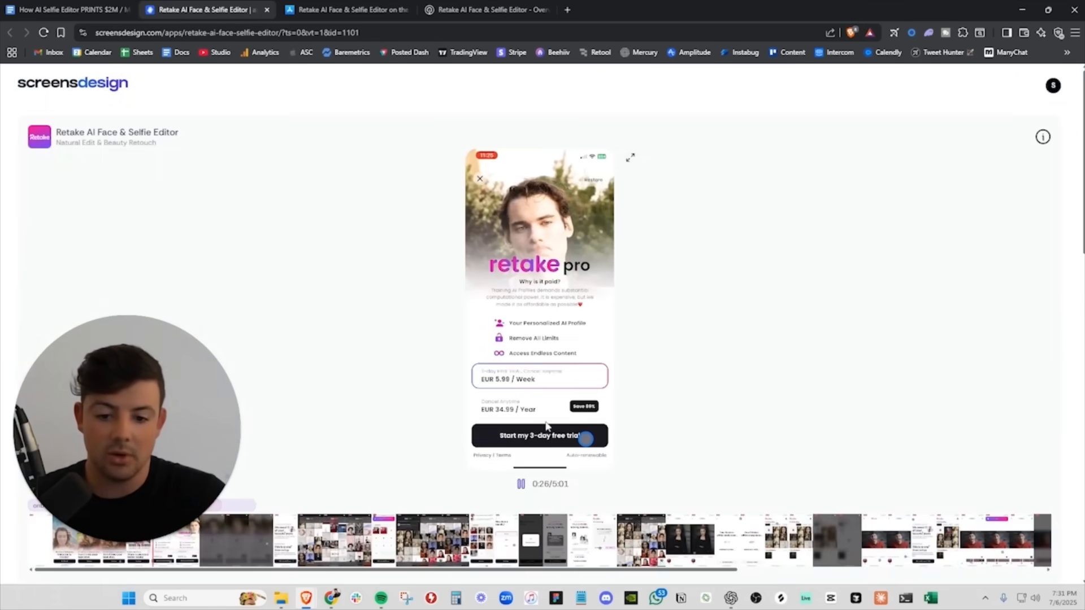